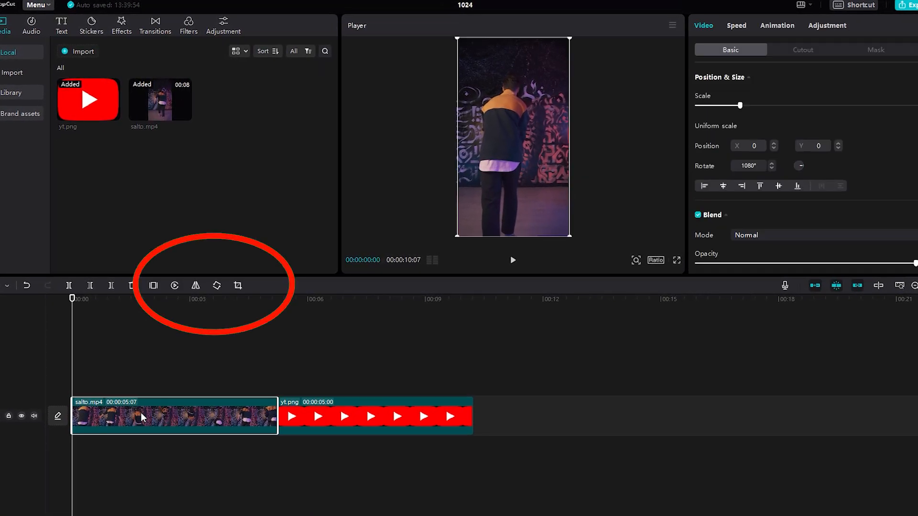
# Rotate the salto.mp4 dance clip by two quarter turns so it lies sideways
pyautogui.click(218, 286)
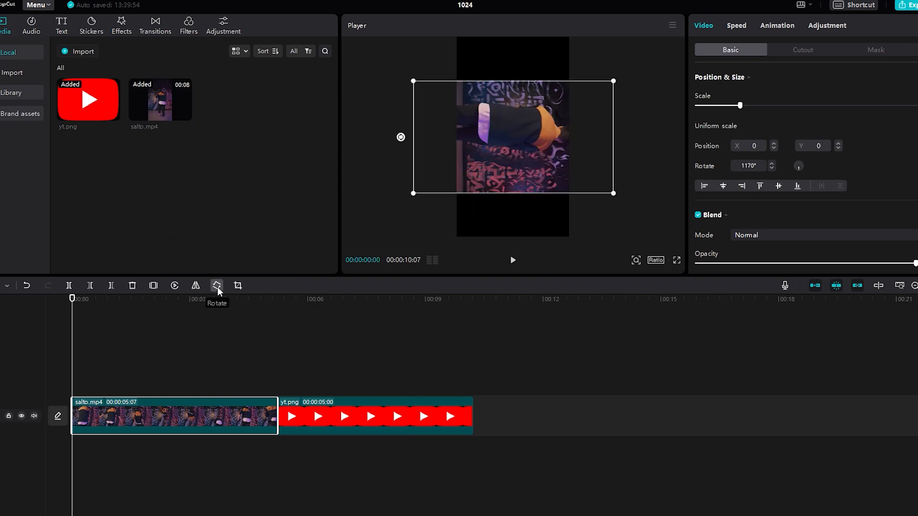
pyautogui.click(216, 286)
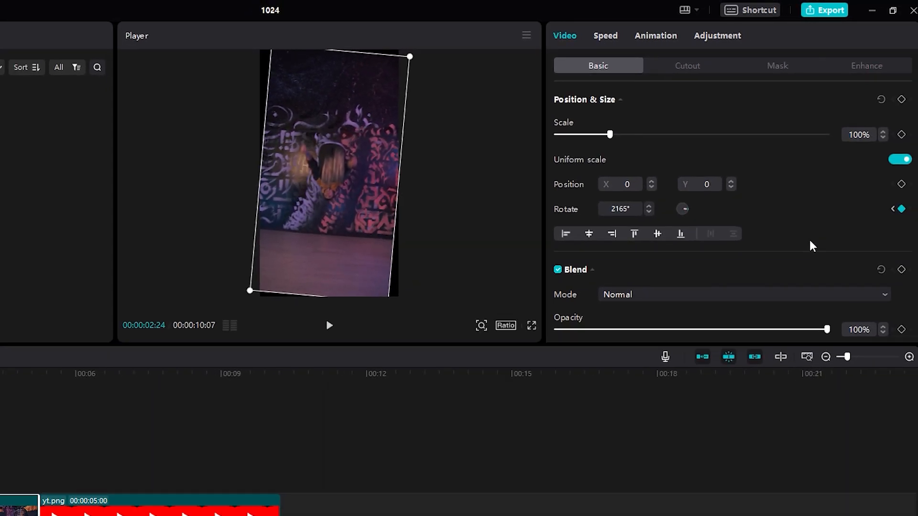
pyautogui.moveTo(612, 141)
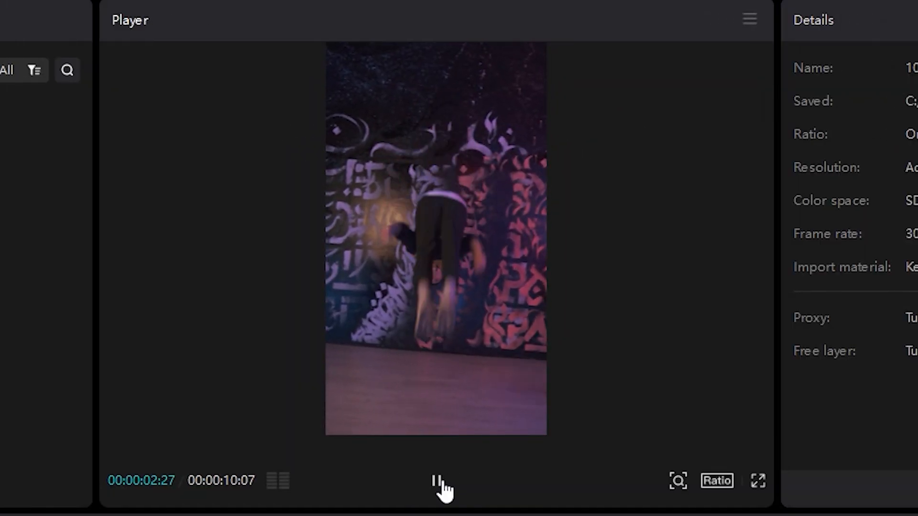
# Play back the edit to preview the rotating dance clip and YouTube logo
pyautogui.click(436, 481)
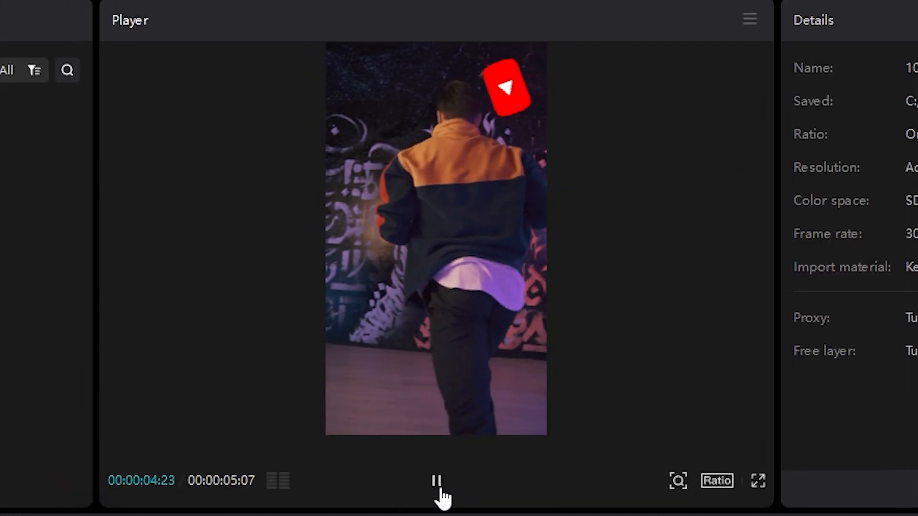